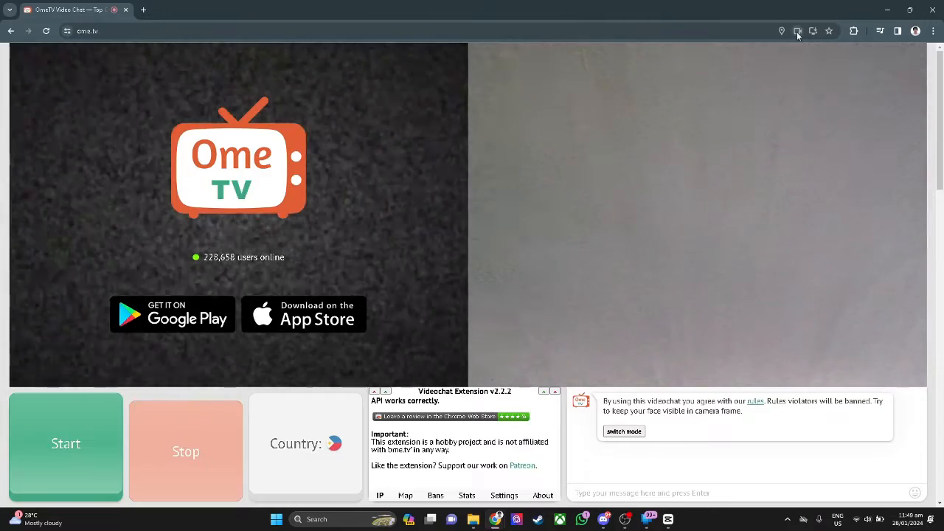
# Step: Open Chrome's Camera permission settings via the ome.tv address-bar camera icon and Manage
pyautogui.click(797, 31)
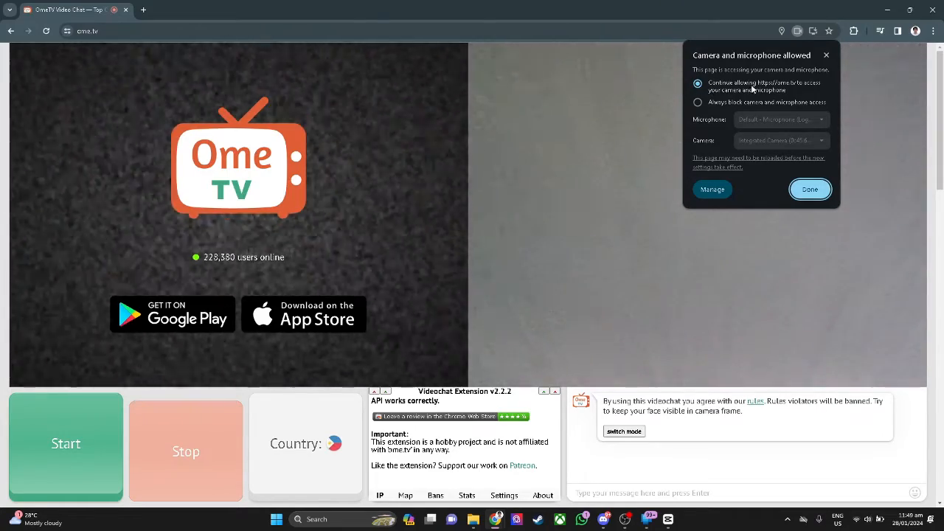
pyautogui.click(712, 189)
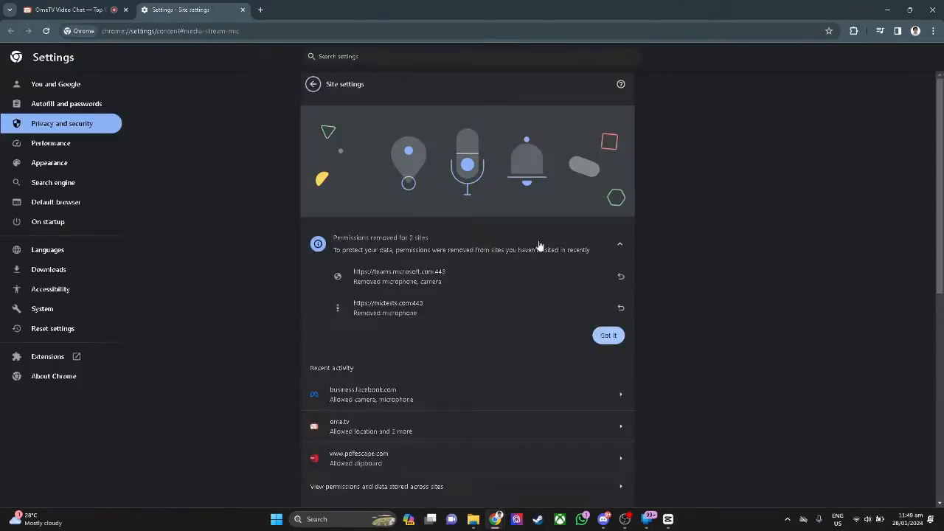
pyautogui.scroll(-3)
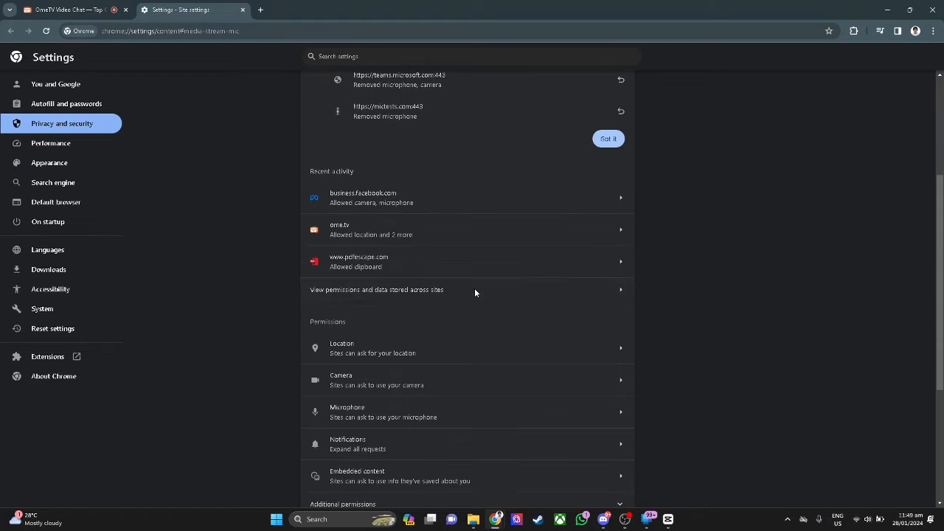
pyautogui.moveTo(376, 402)
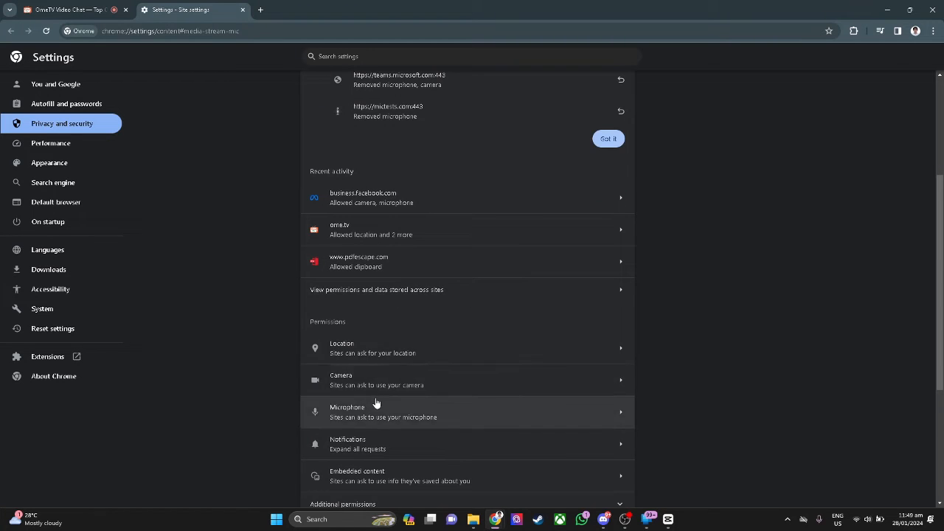
pyautogui.click(466, 379)
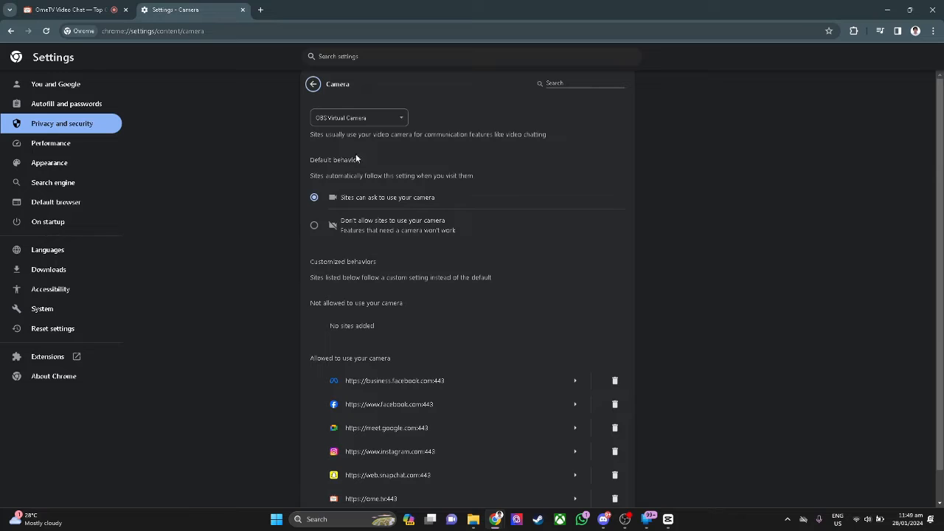
# Step: Choose OBS Virtual Camera from Chrome's camera dropdown
pyautogui.click(359, 117)
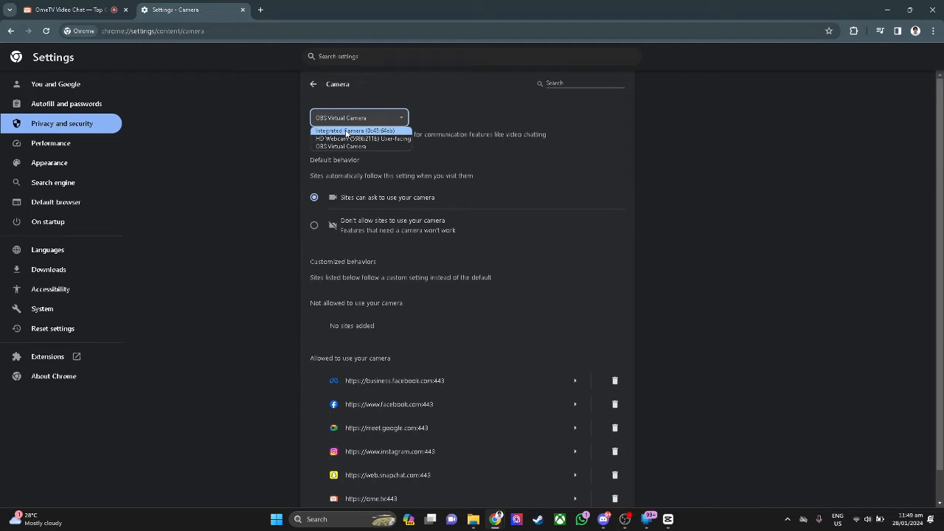
pyautogui.moveTo(362, 139)
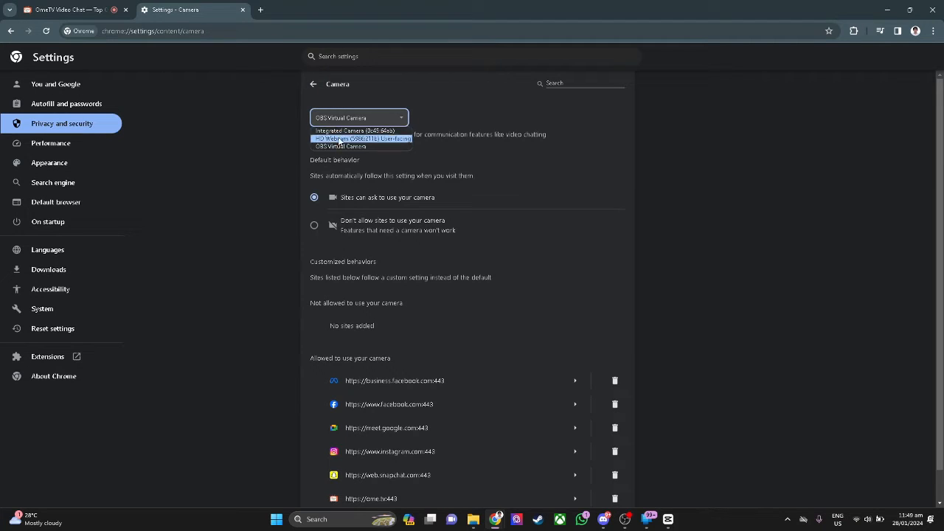
pyautogui.moveTo(336, 144)
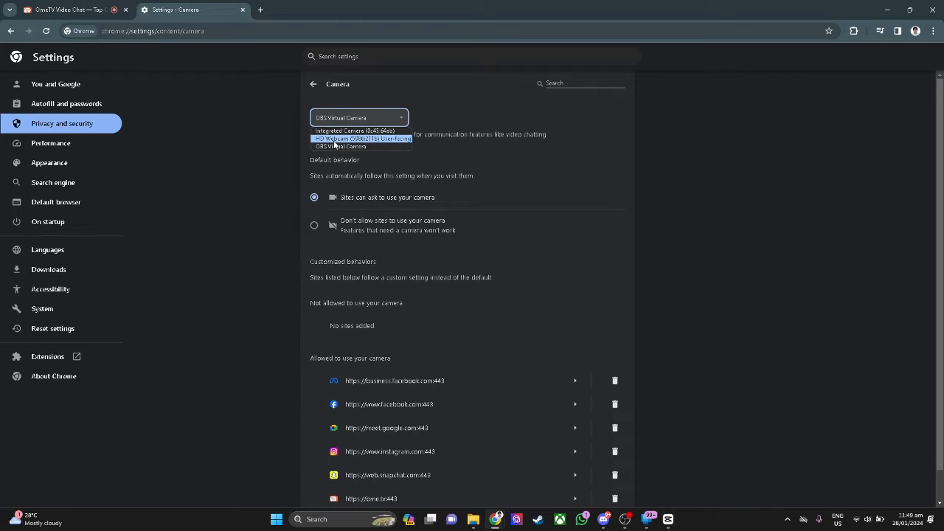
pyautogui.moveTo(354, 130)
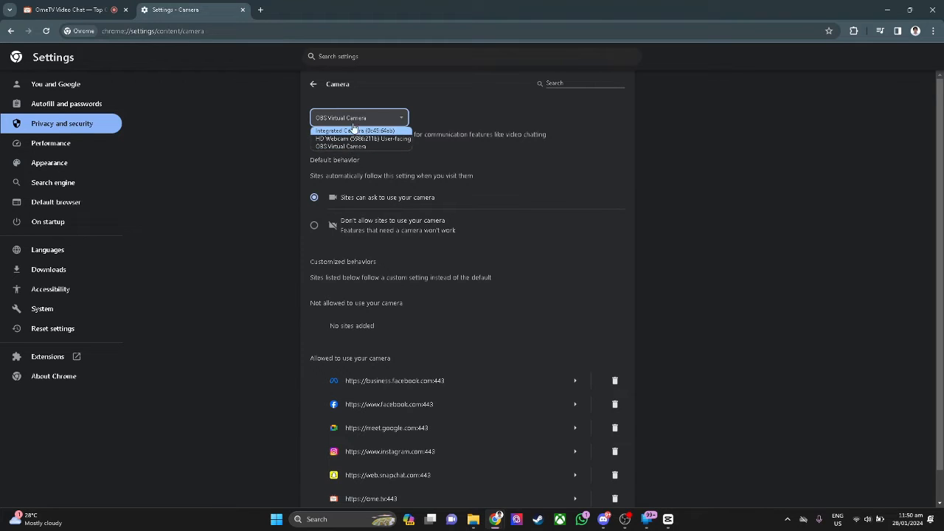
pyautogui.moveTo(361, 146)
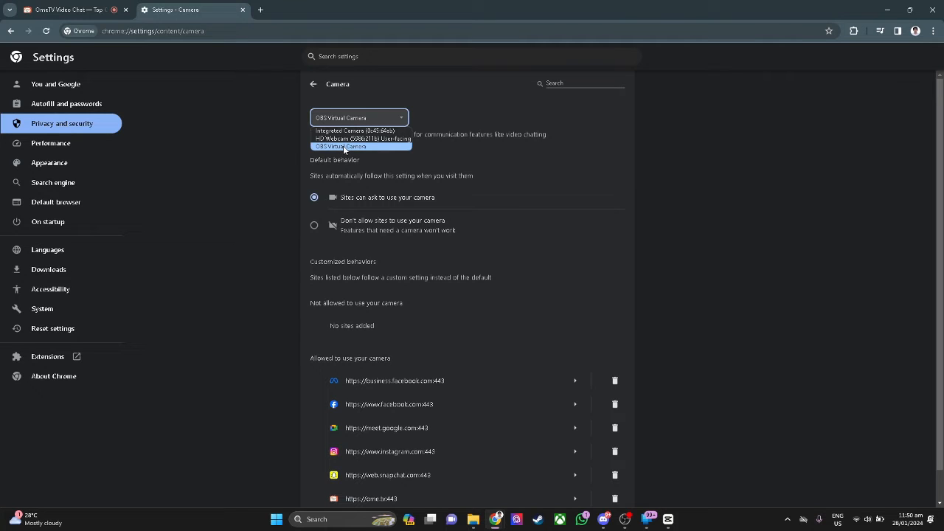
pyautogui.click(361, 146)
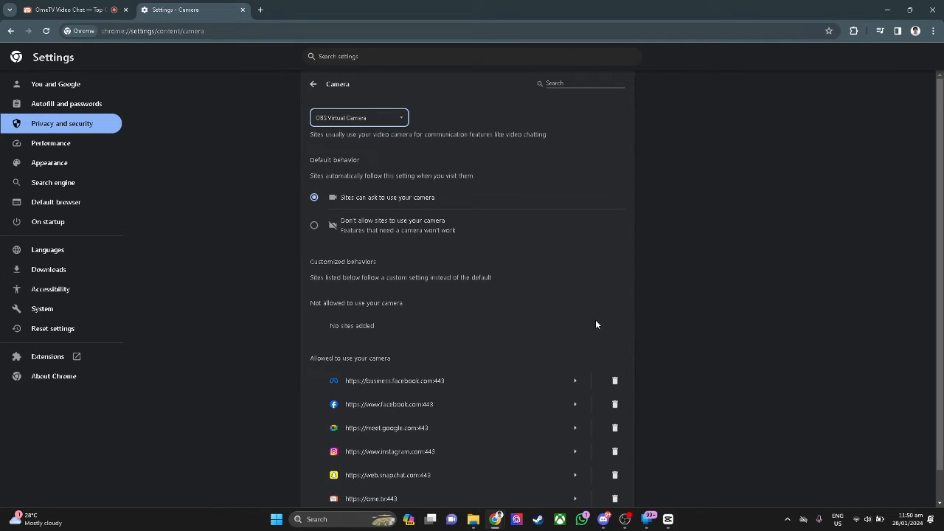
pyautogui.moveTo(642, 505)
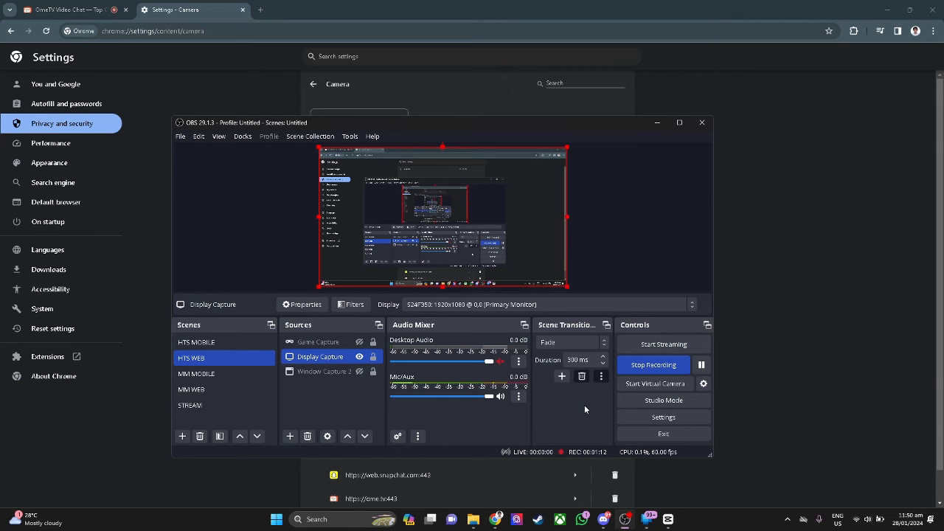
pyautogui.moveTo(656, 383)
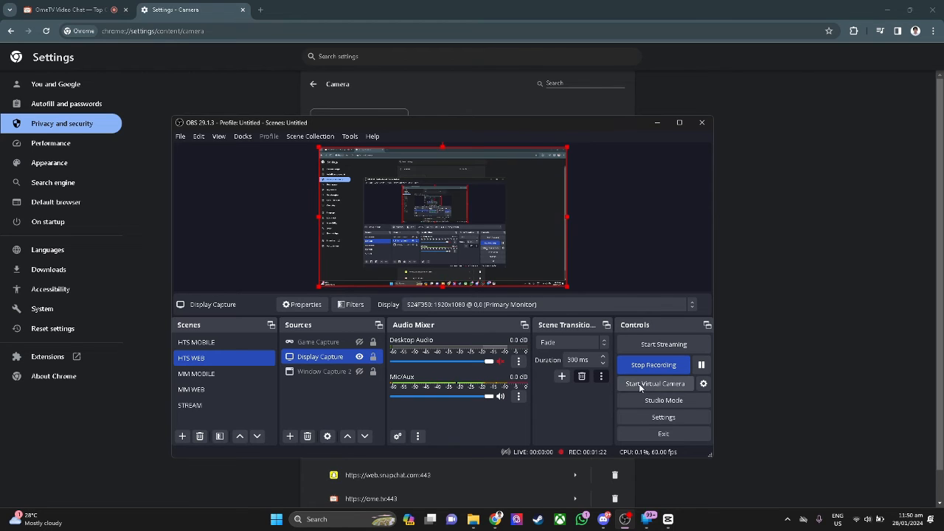
# Step: Start the OBS Studio virtual camera from the Controls dock
pyautogui.click(655, 383)
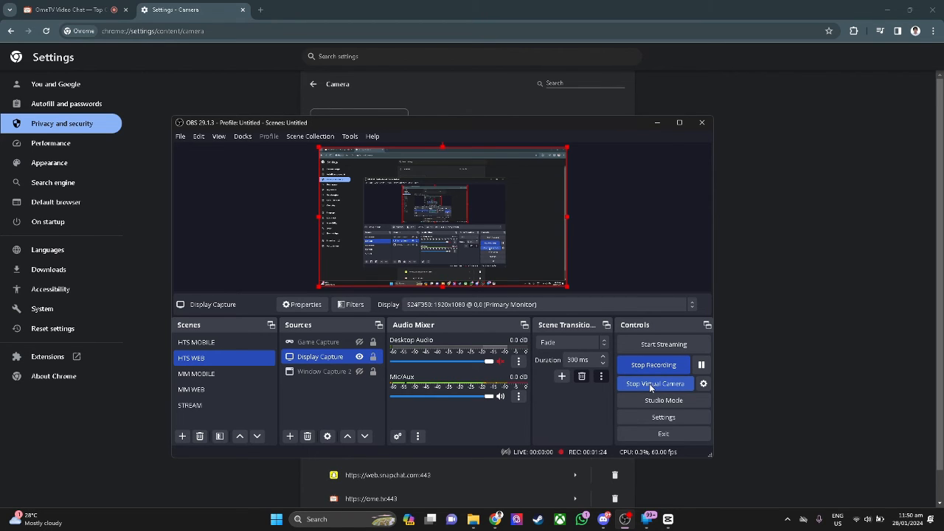
pyautogui.moveTo(580, 416)
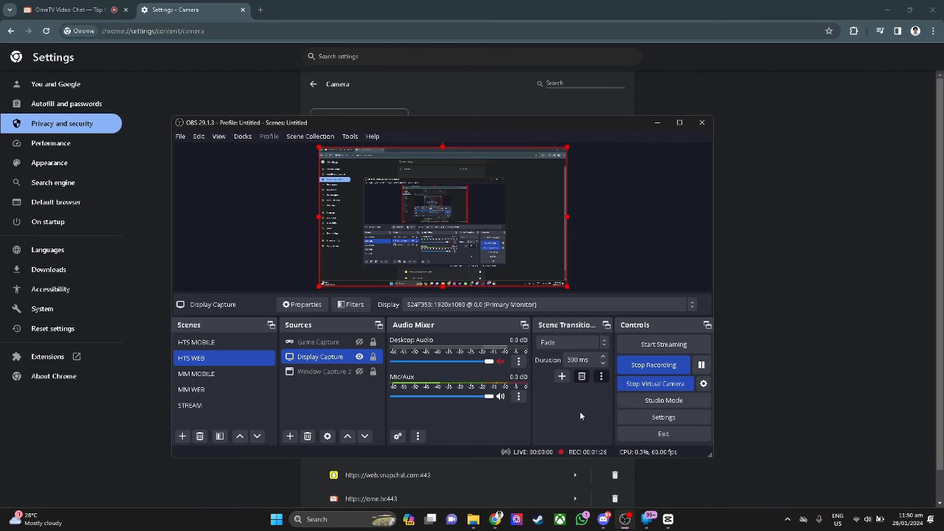